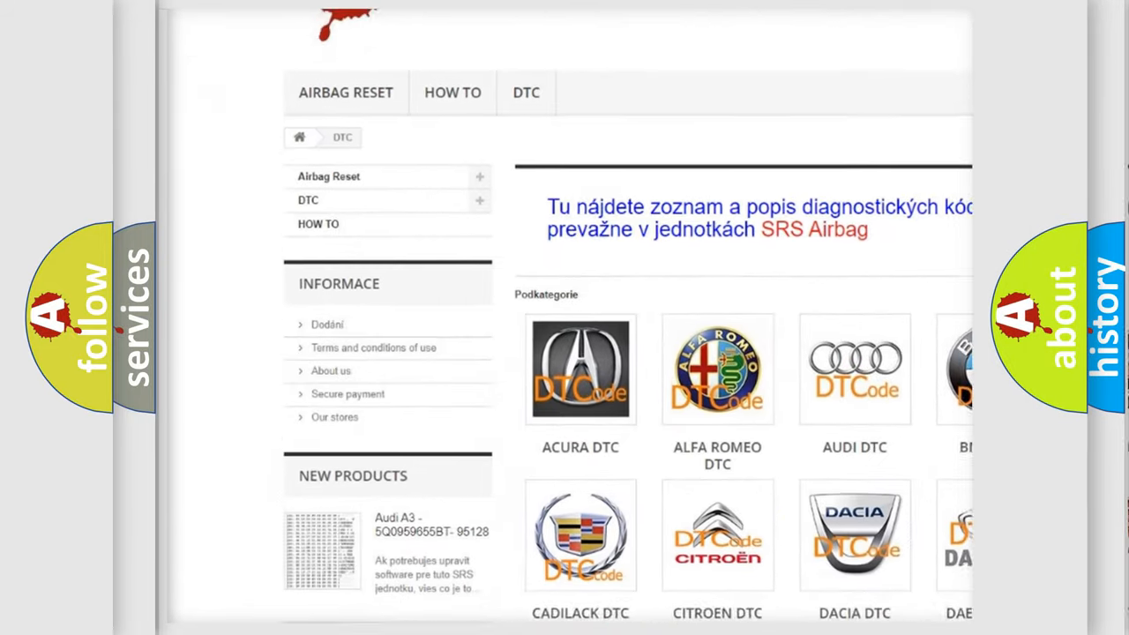
scroll("down", 3)
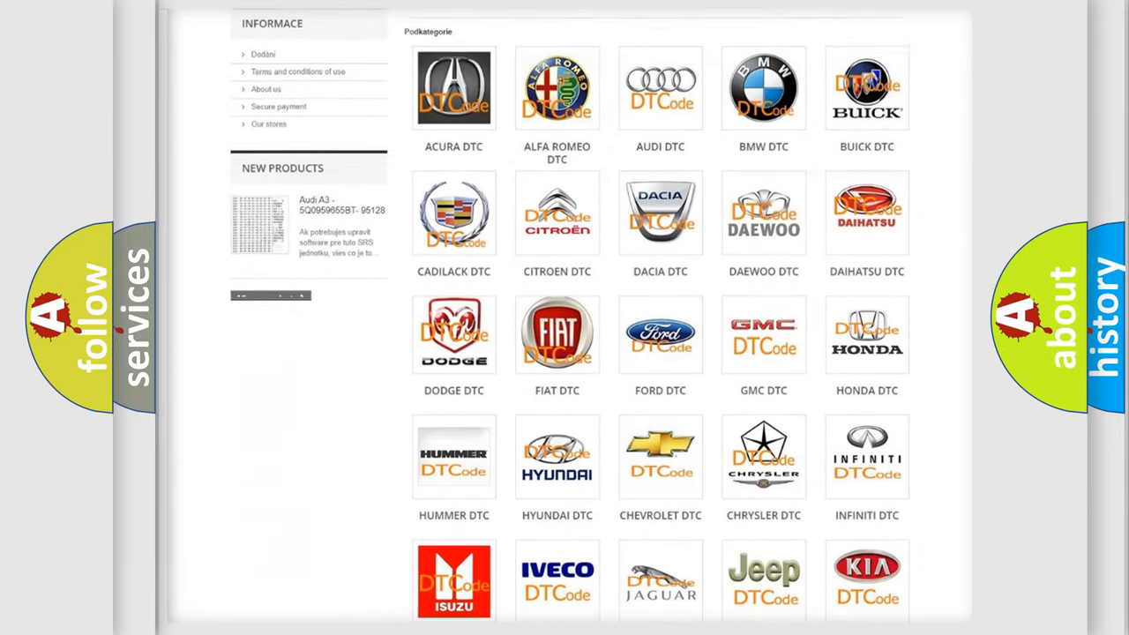
scroll("down", 3)
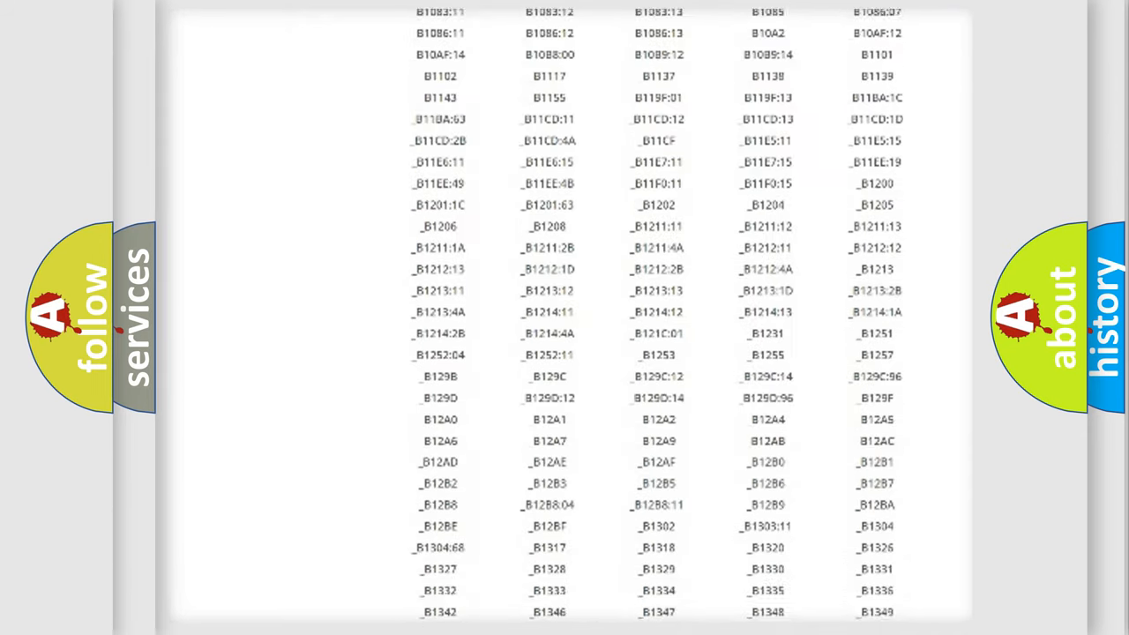
scroll("down", 3)
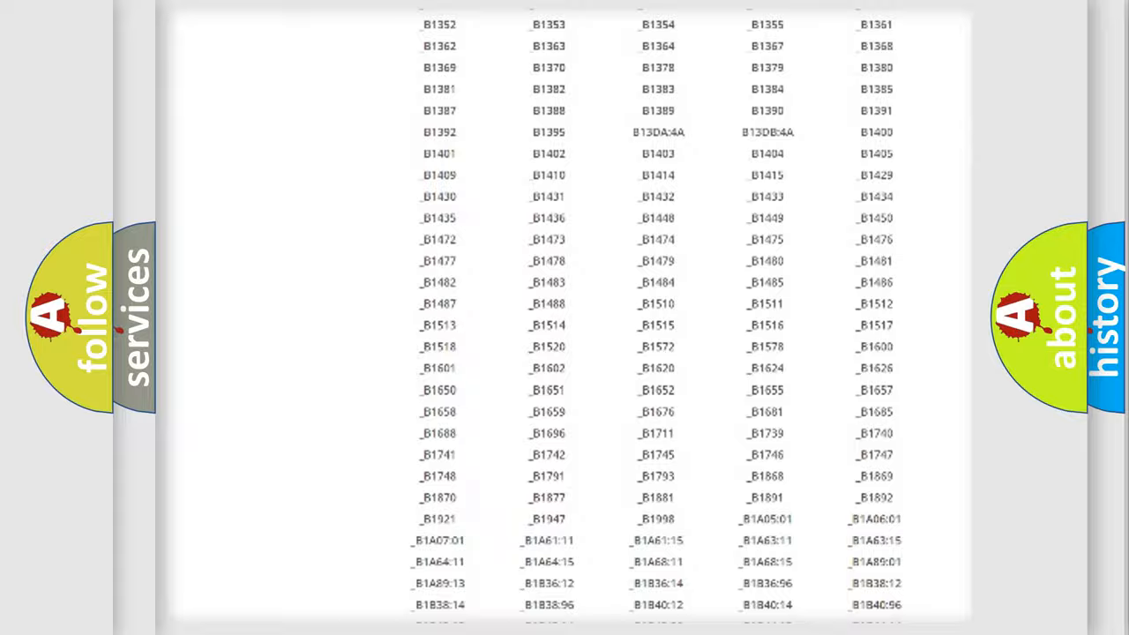
scroll("up", 3)
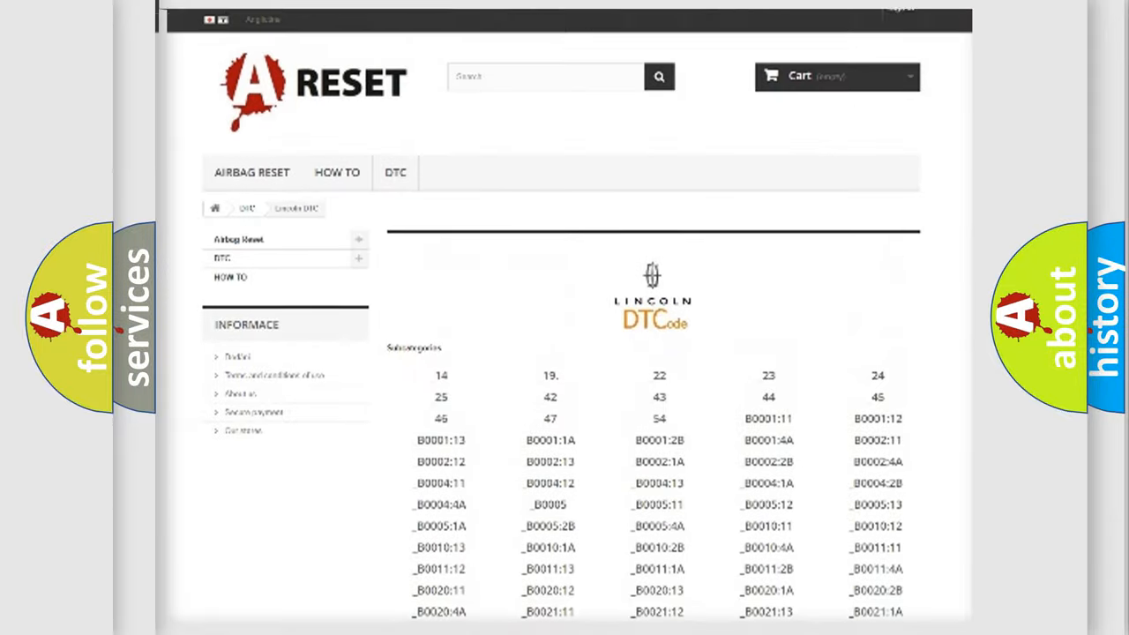